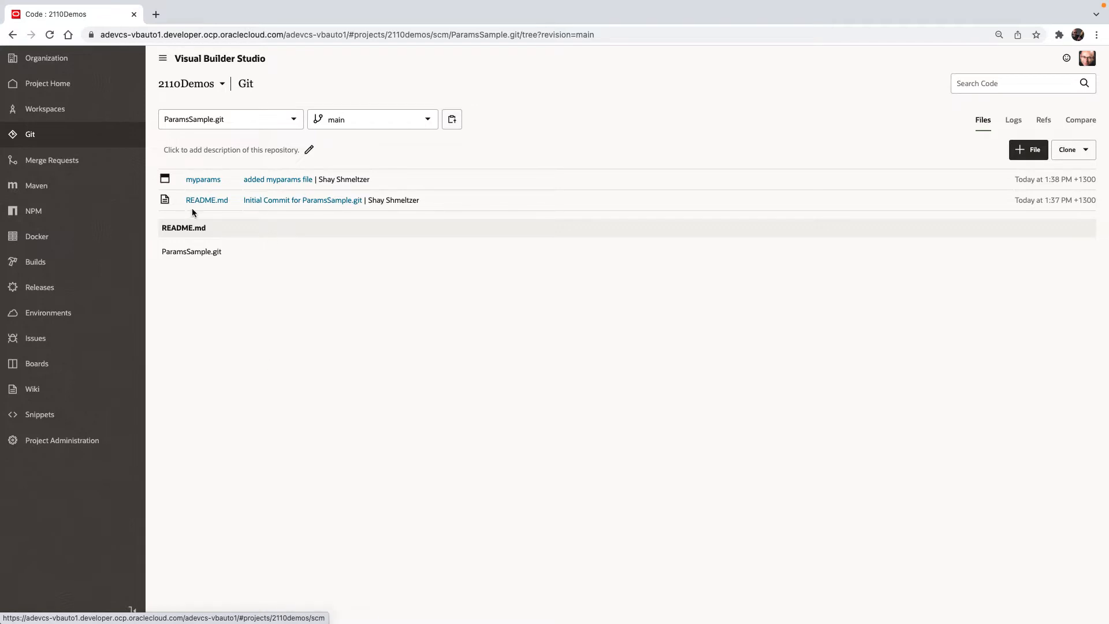
mouse_move(113, 160)
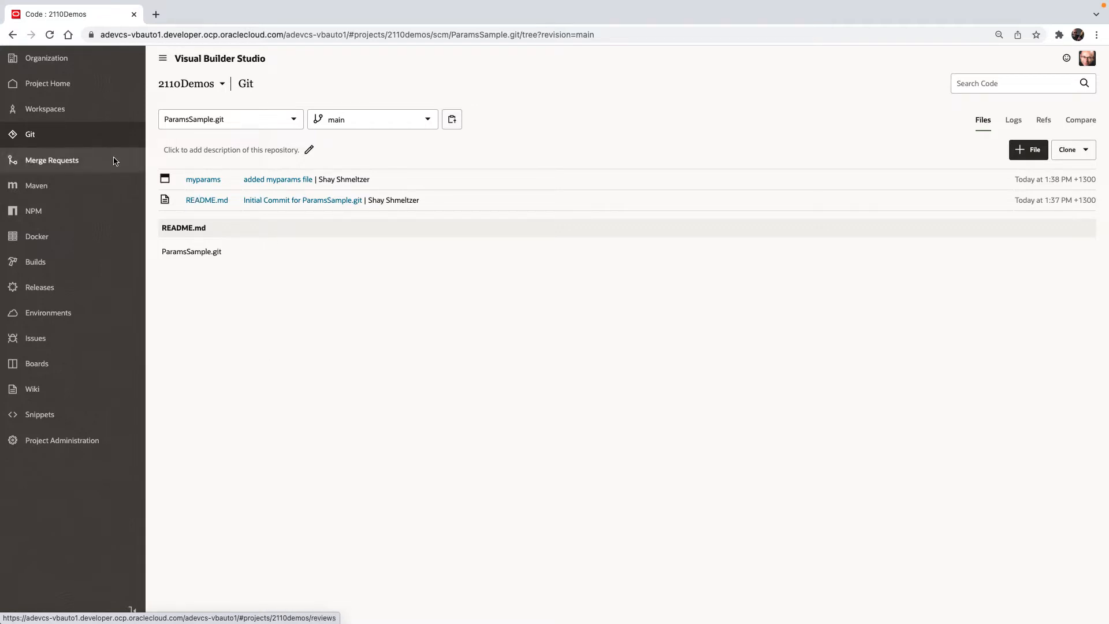
mouse_move(204, 179)
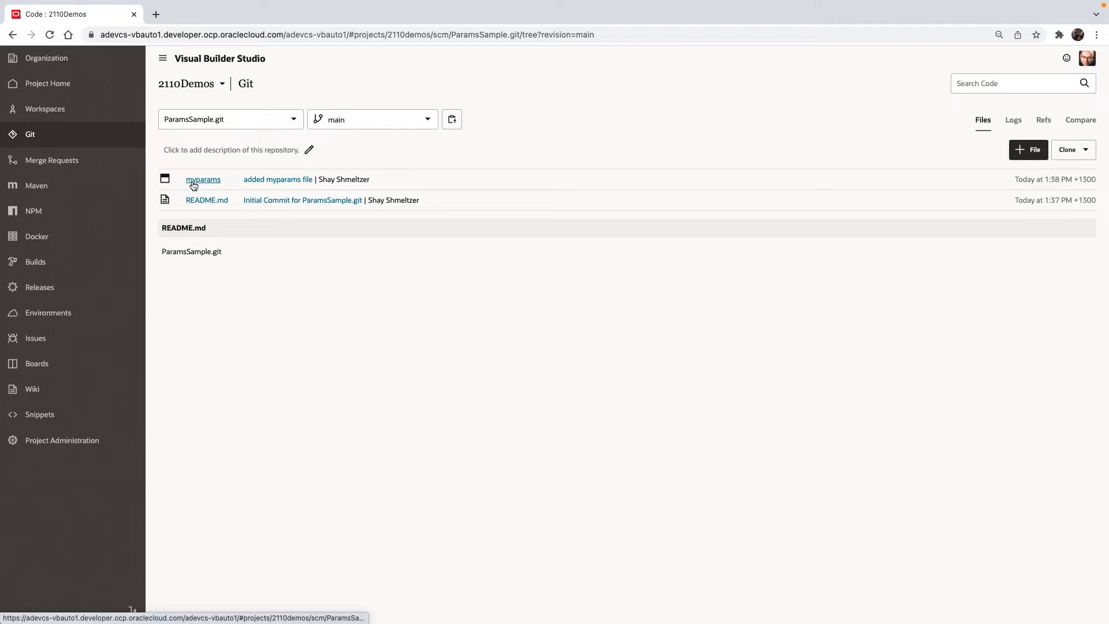
View the myparams file contents and highlight the value assigned to p1.
click(202, 179)
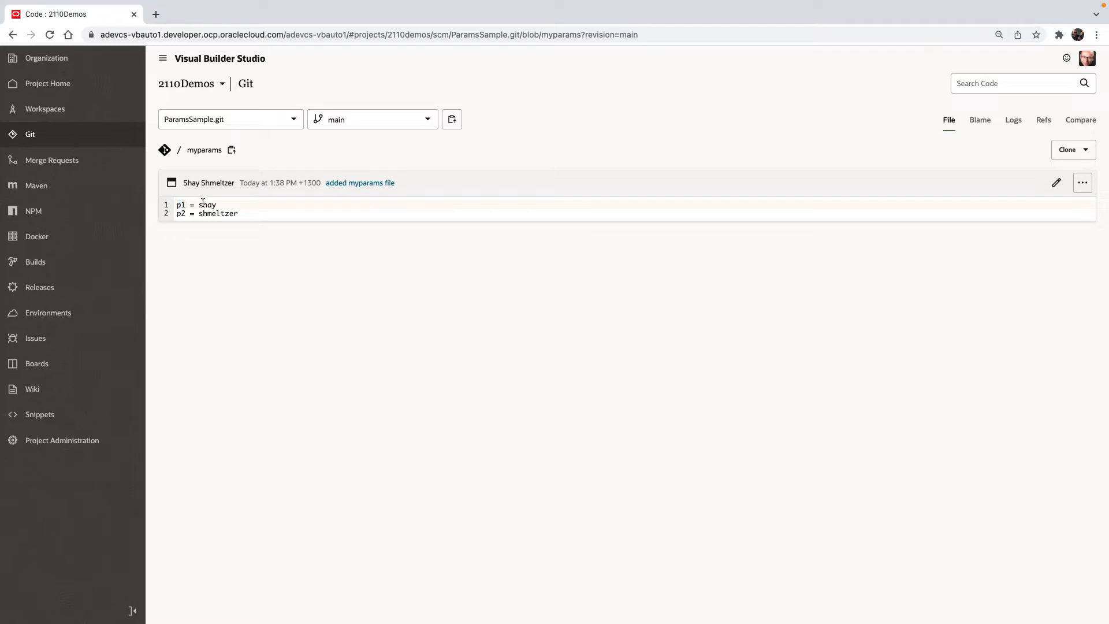
double_click(207, 204)
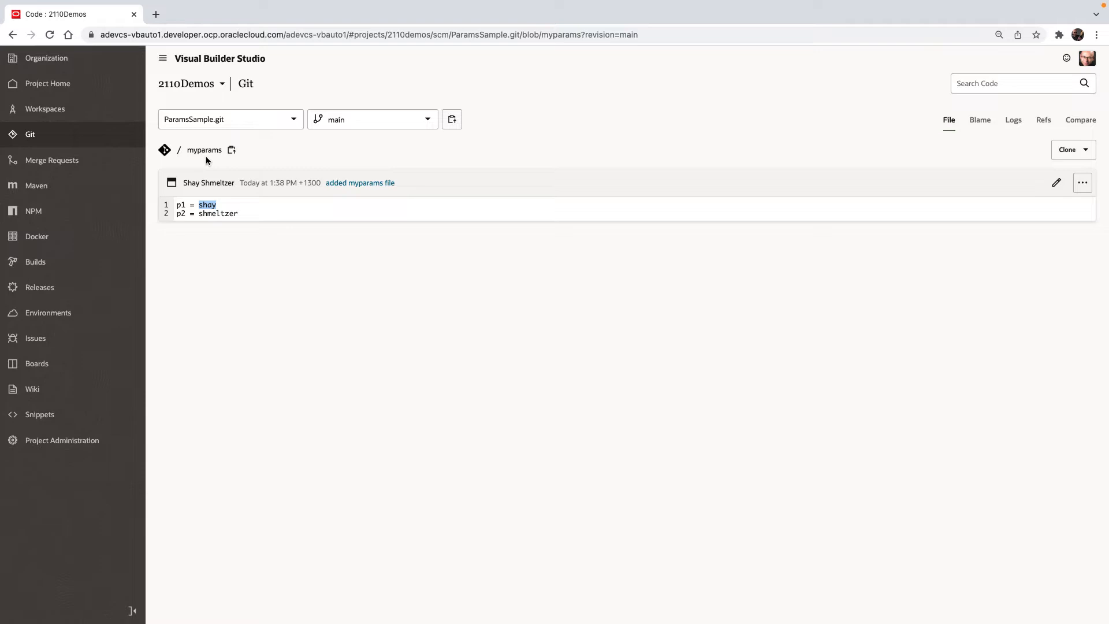
mouse_move(246, 183)
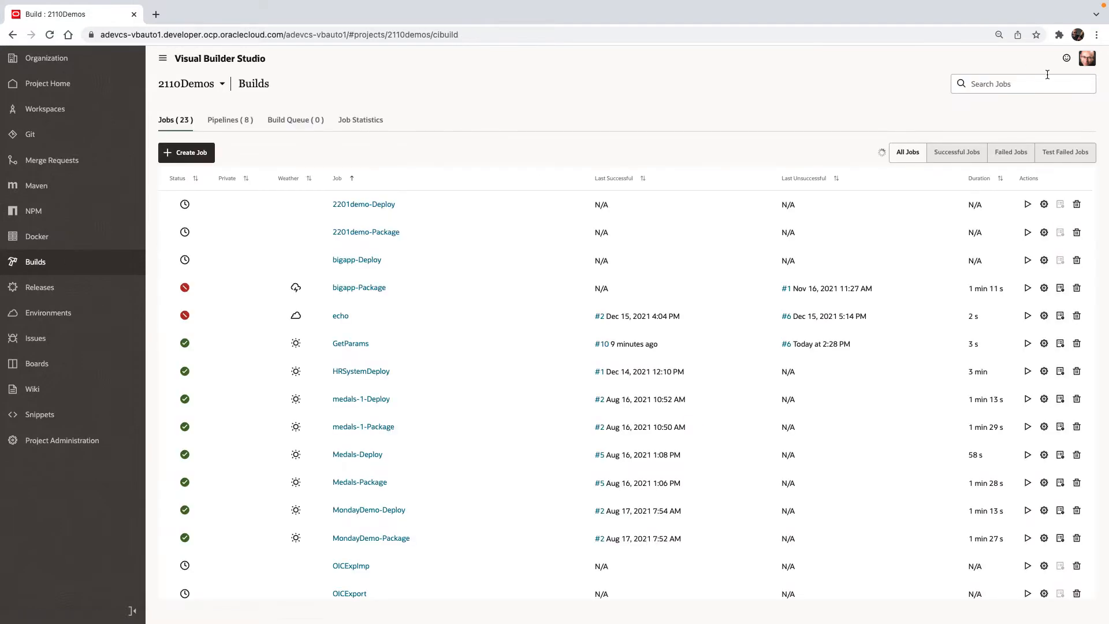
Filter jobs by 'param' and bring up the GetParams job configuration.
text(p)
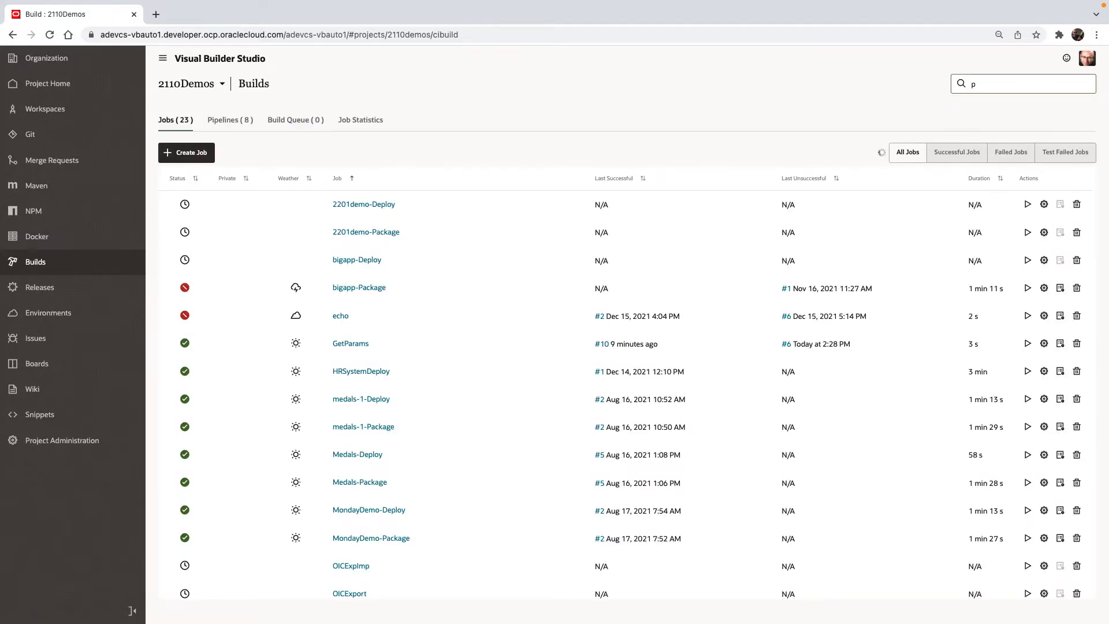
text(aram)
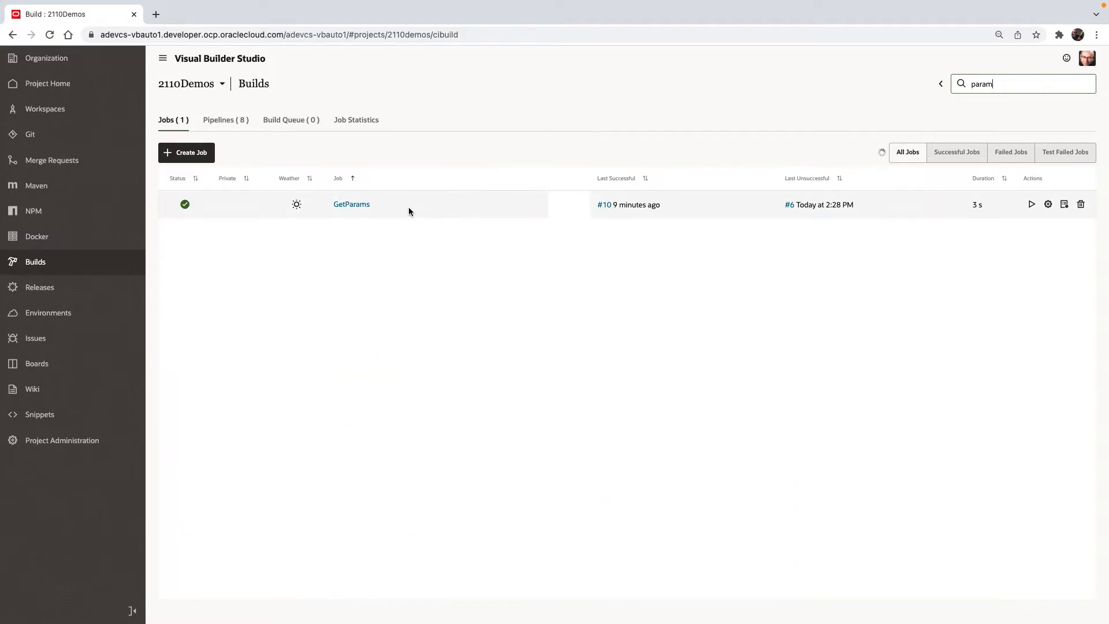
click(351, 205)
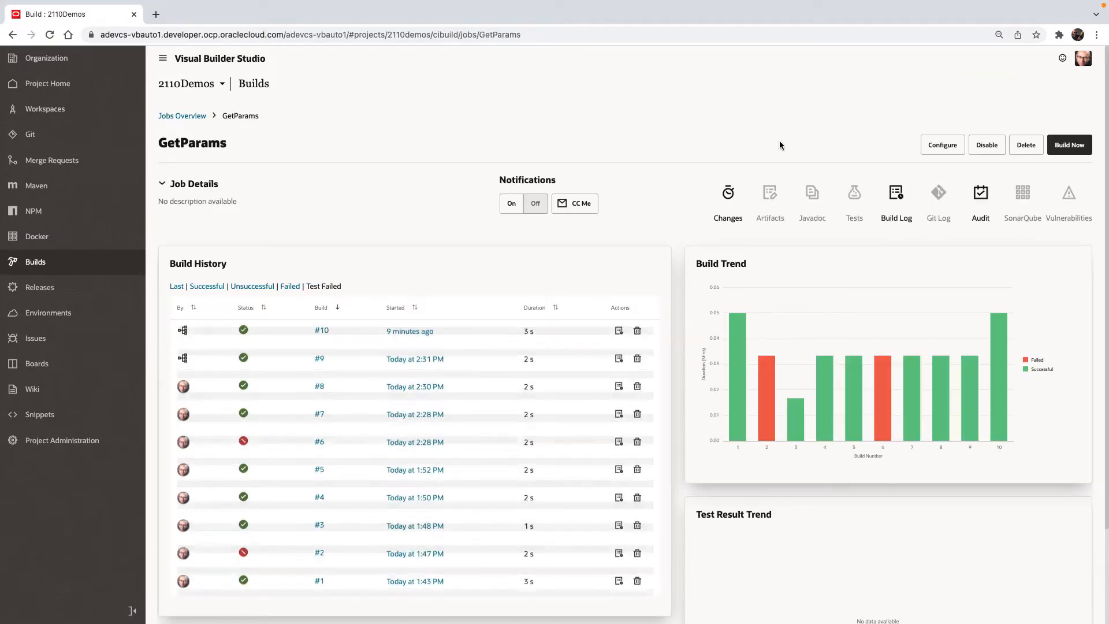
click(941, 144)
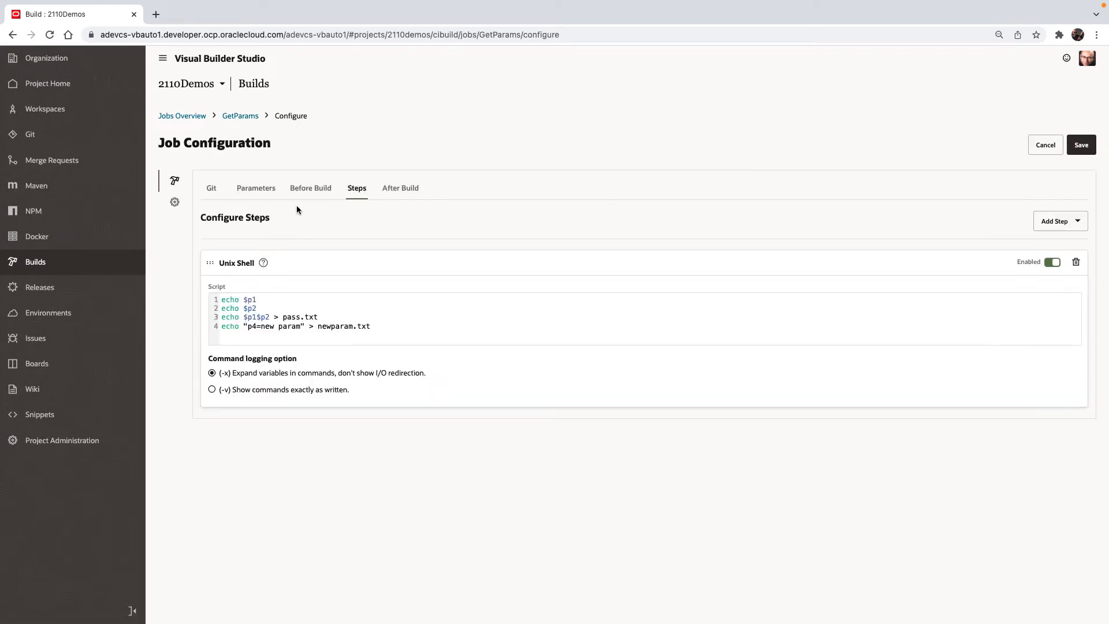
click(210, 189)
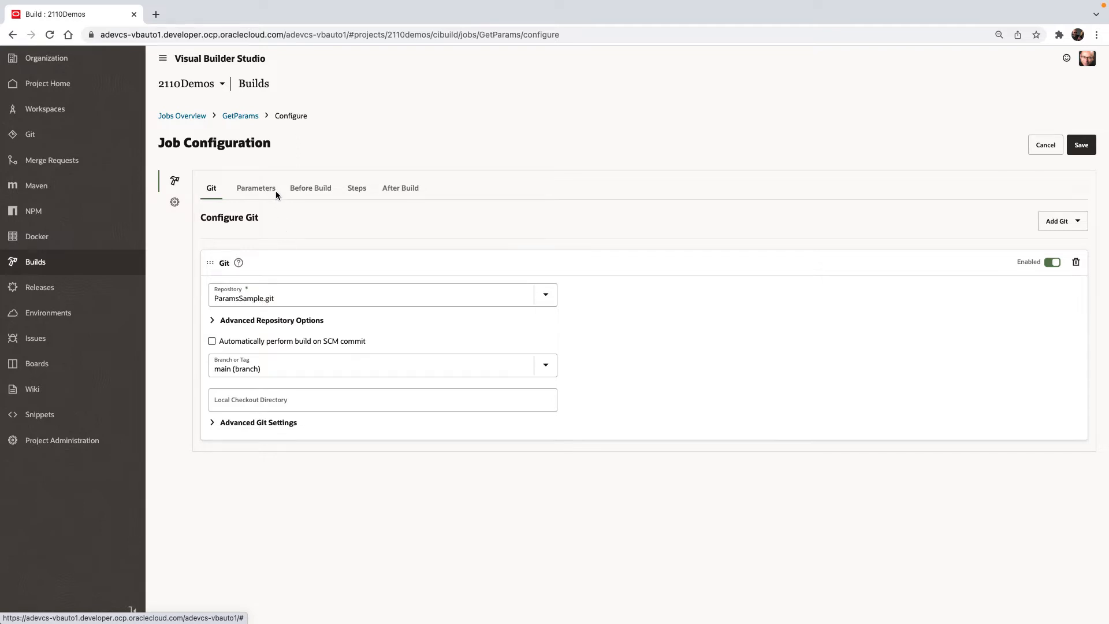
click(255, 187)
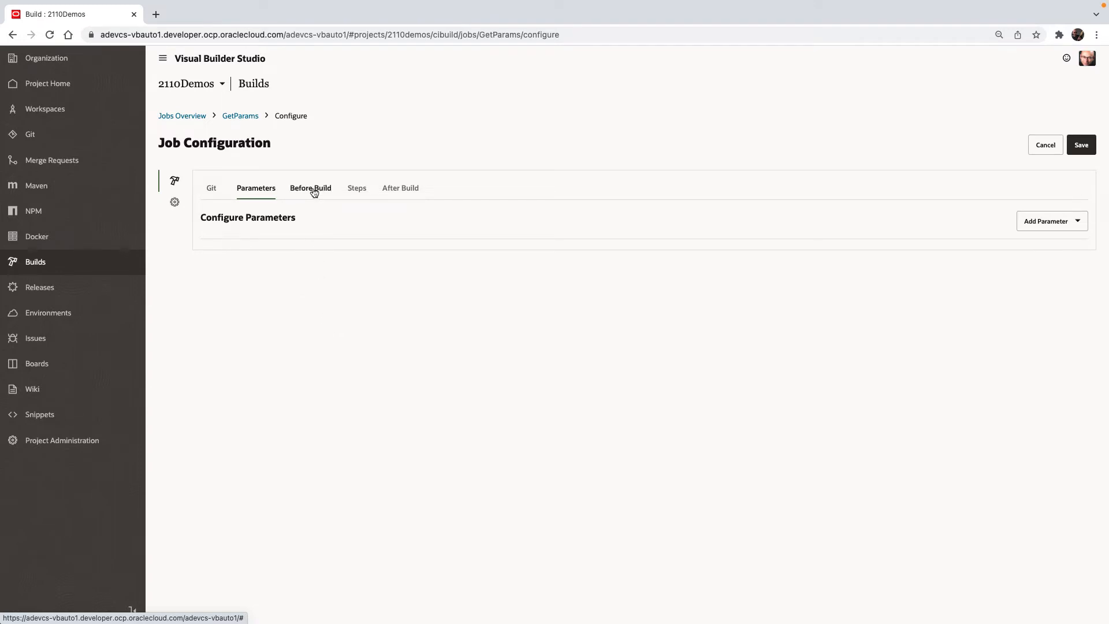
click(309, 187)
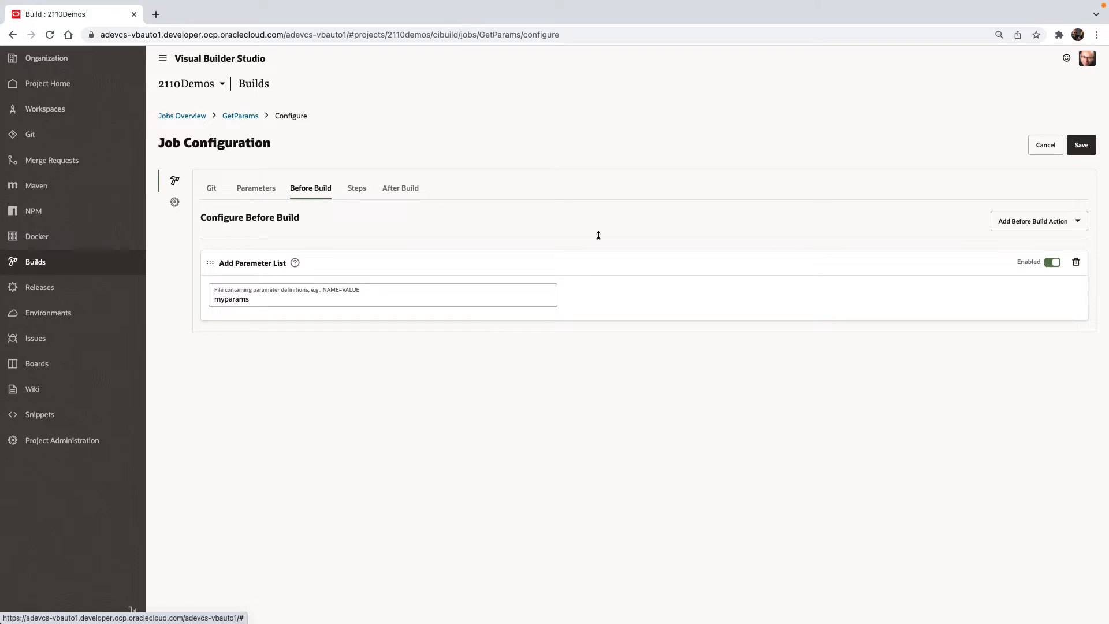
click(1037, 221)
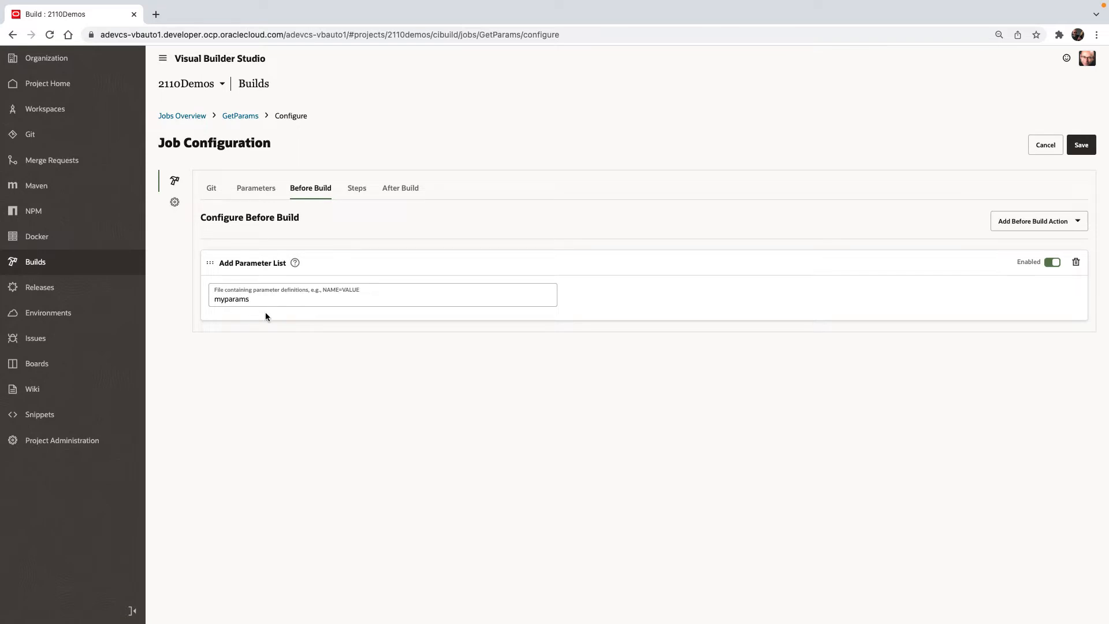
click(249, 298)
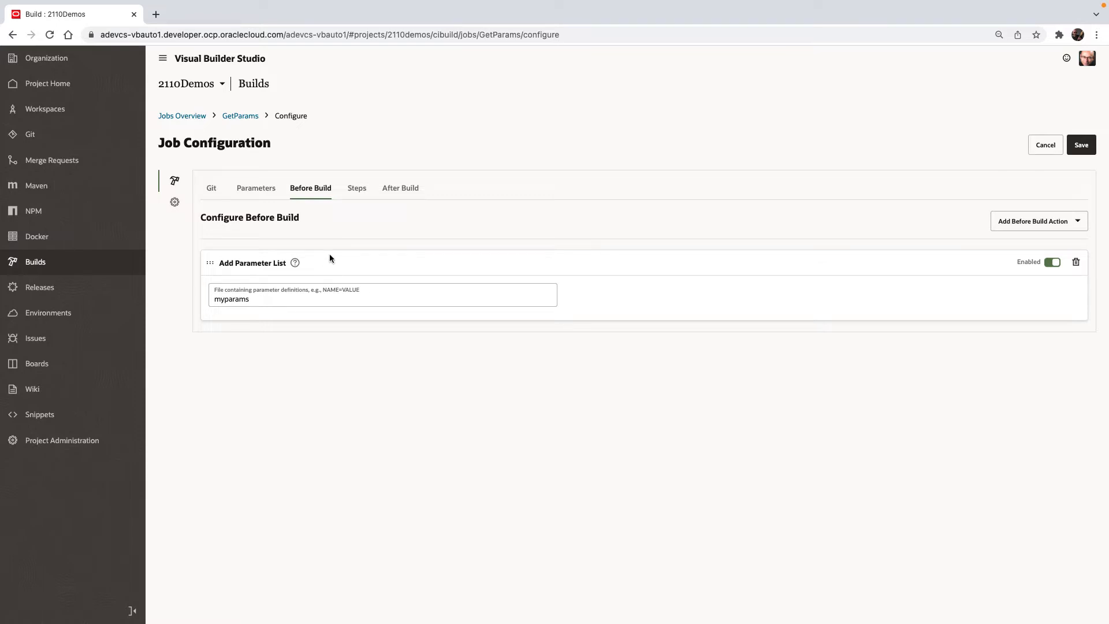
click(357, 189)
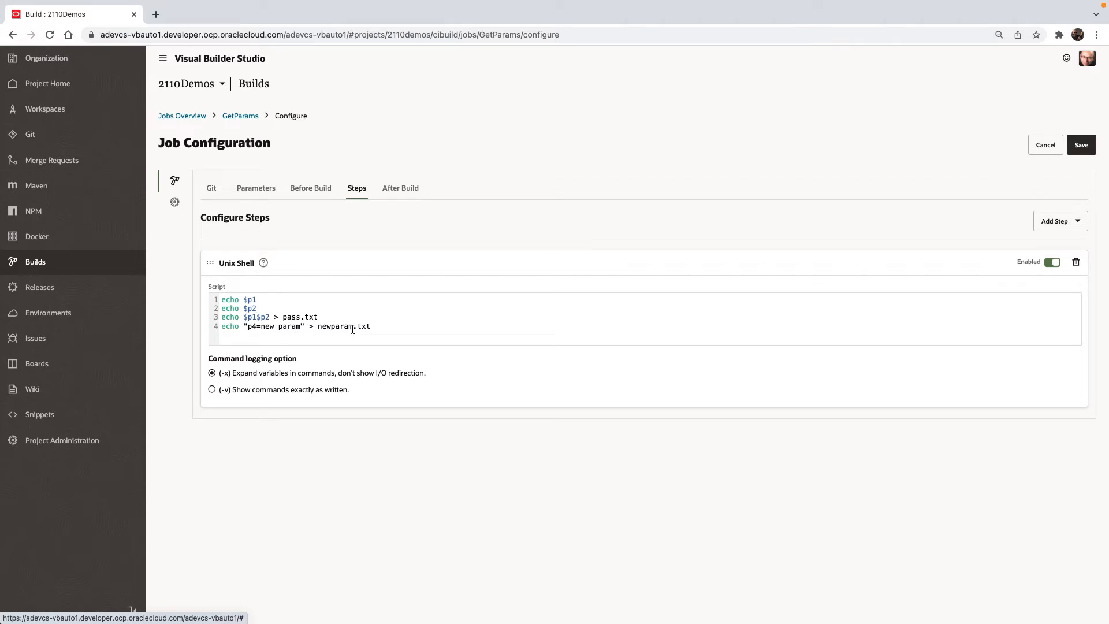
mouse_move(306, 317)
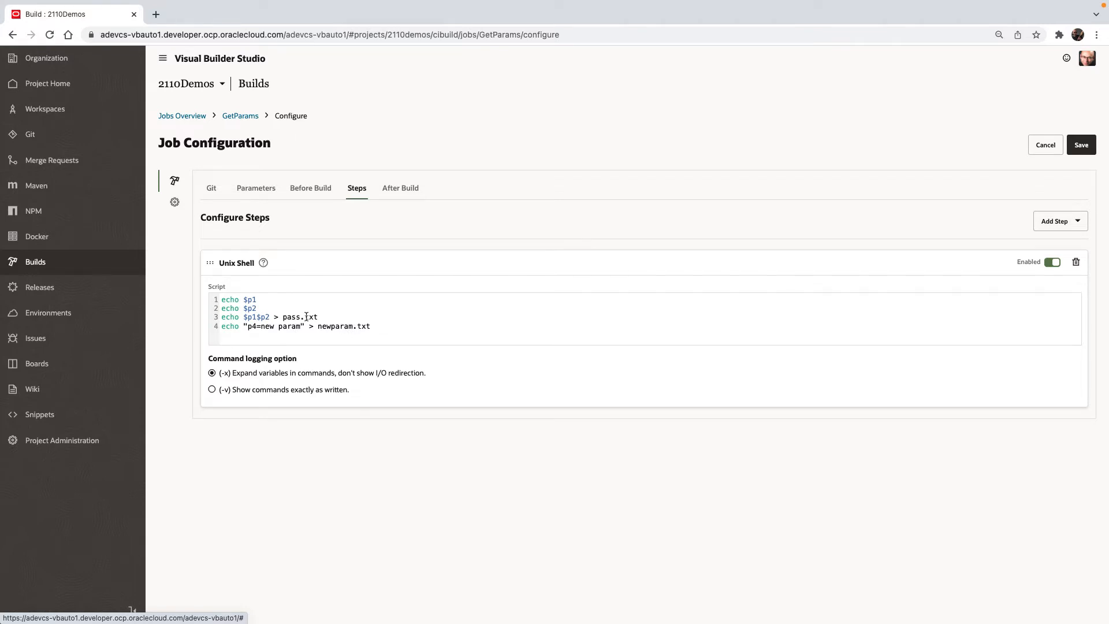
mouse_move(400, 187)
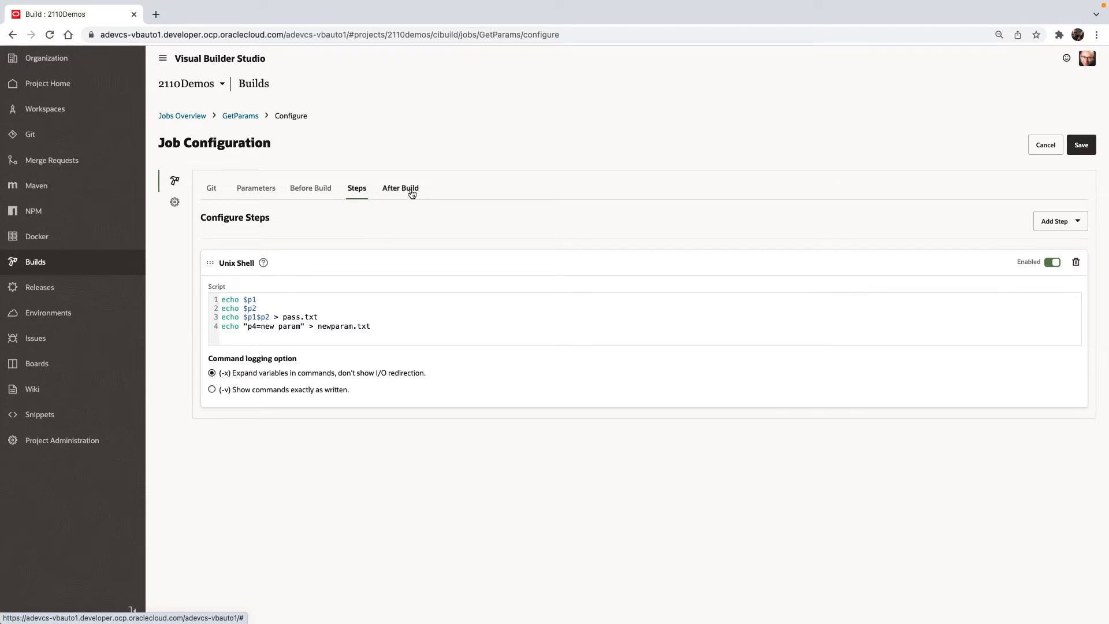
Review GetParams' After Build export actions, then leave the configuration unsaved.
click(400, 188)
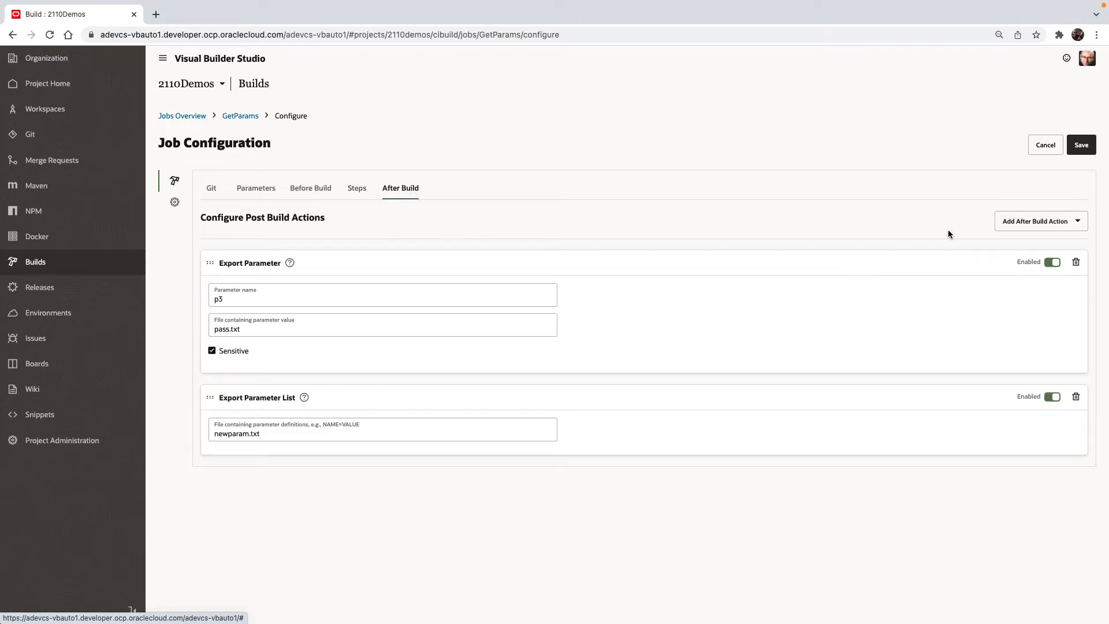
click(1037, 220)
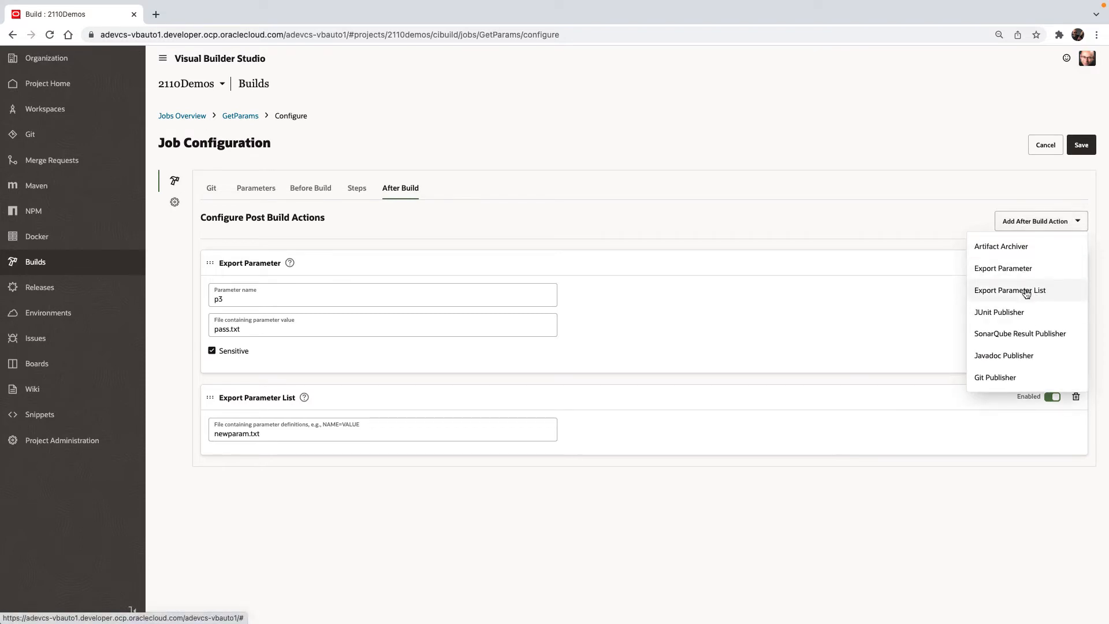
mouse_move(834, 227)
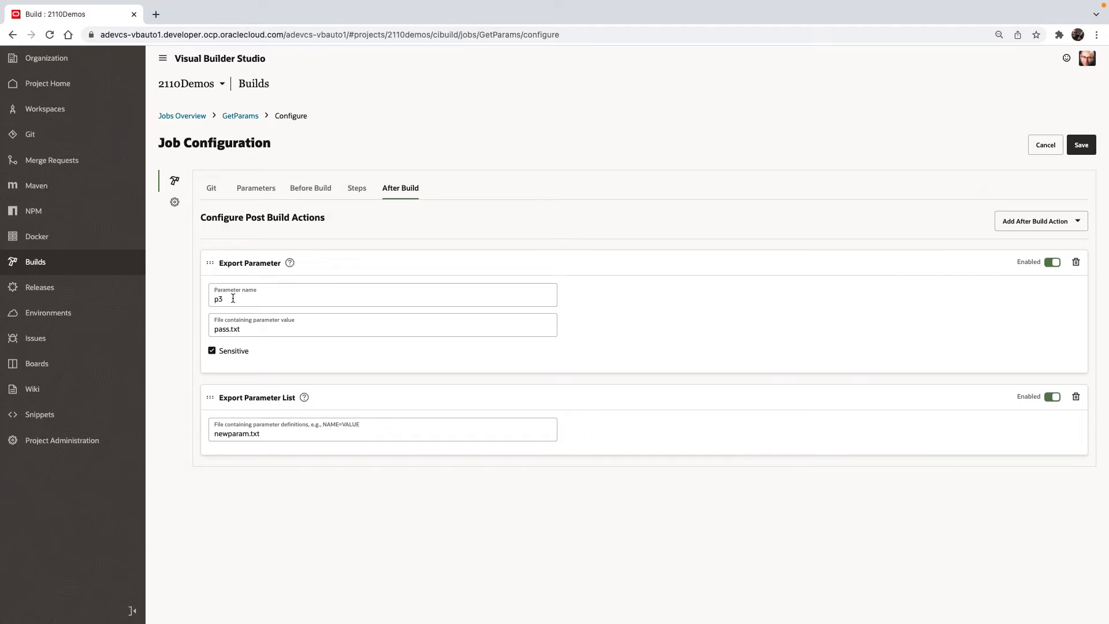
mouse_move(245, 330)
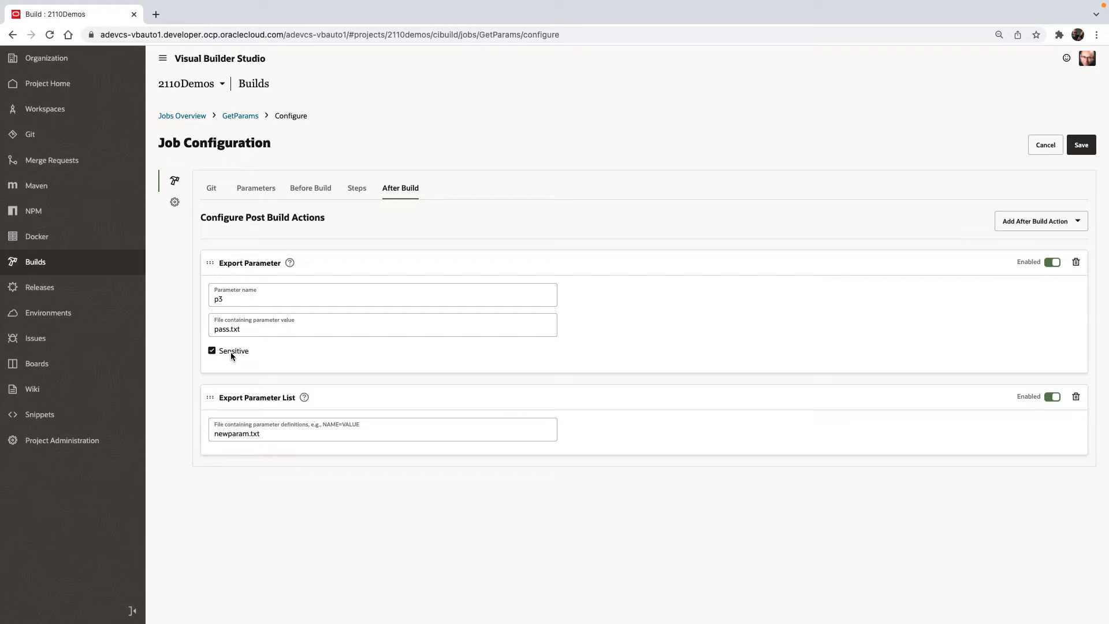
mouse_move(259, 367)
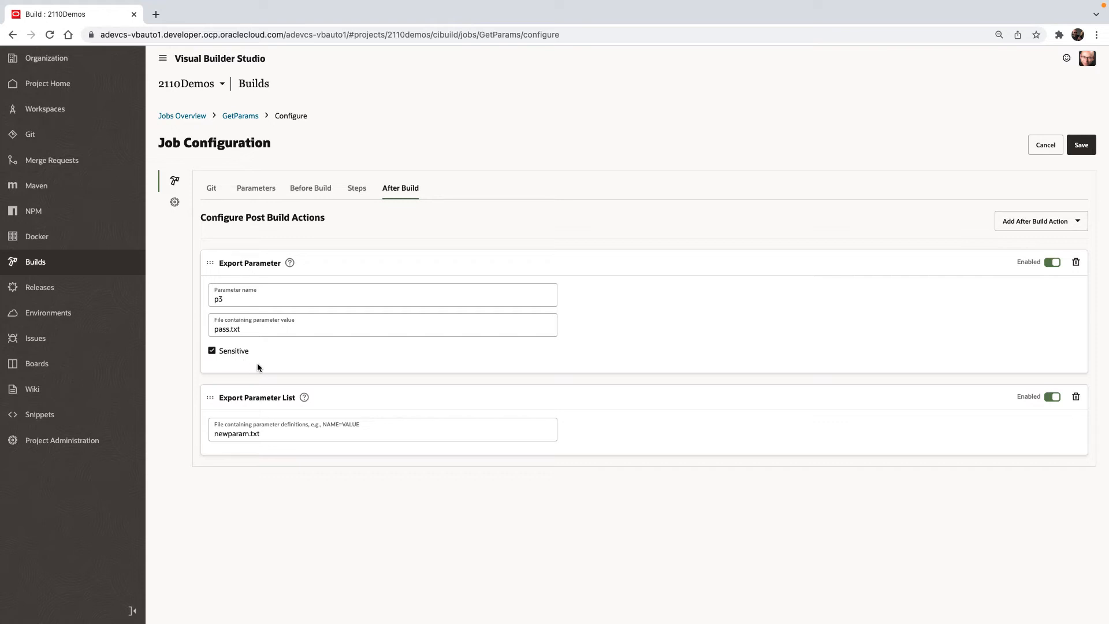
mouse_move(266, 398)
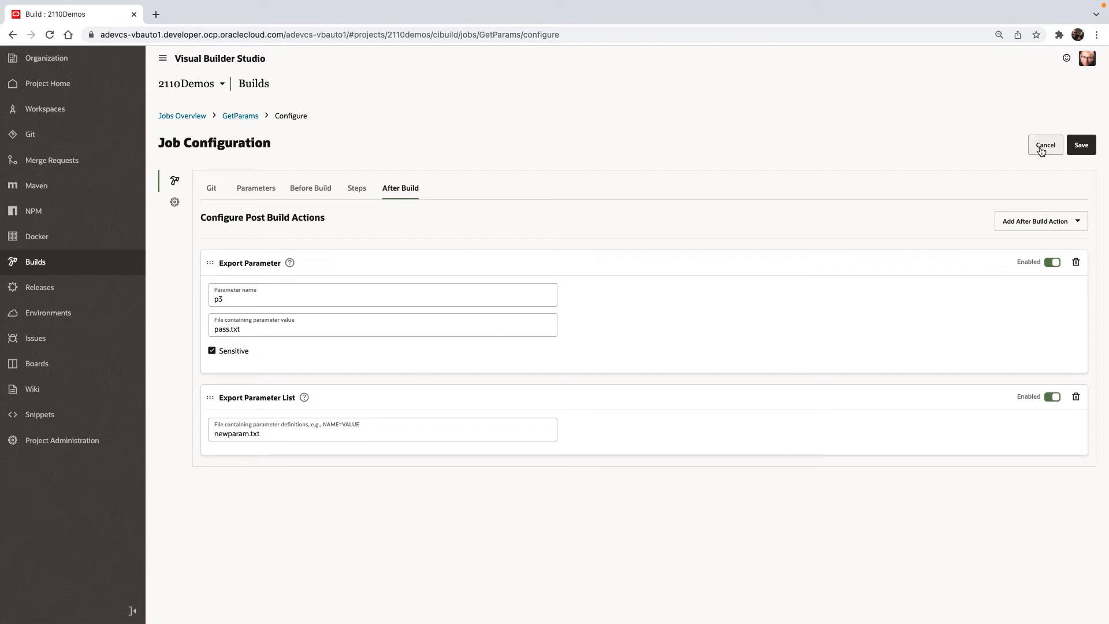
click(1045, 145)
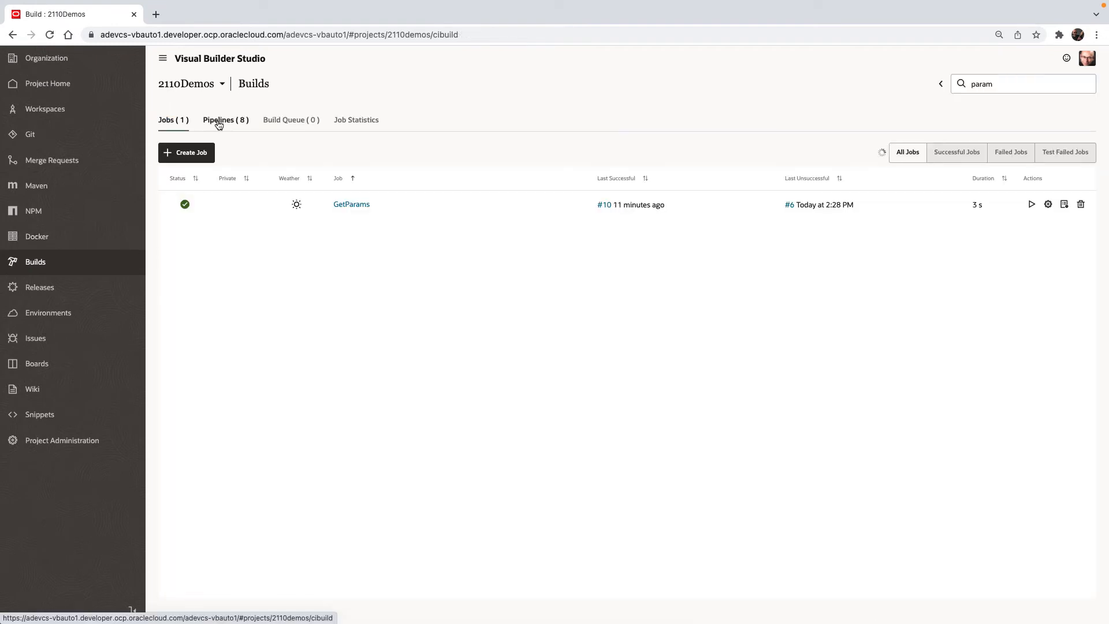
From the Pipelines list, view paramsPipeline's run history and go to its prams-part2 job.
click(225, 119)
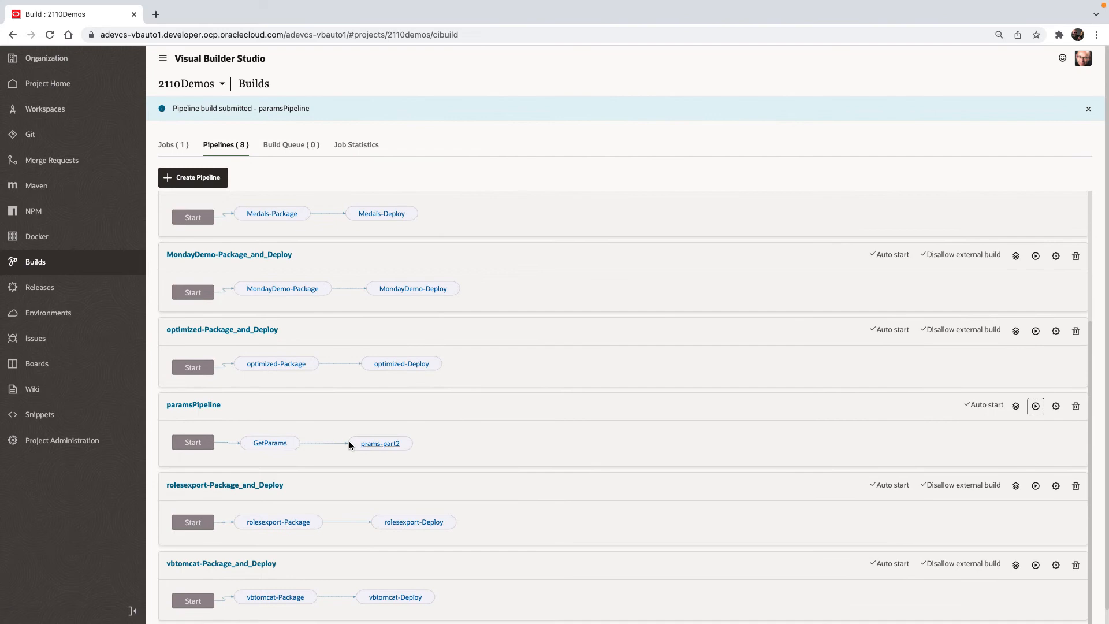
click(1035, 405)
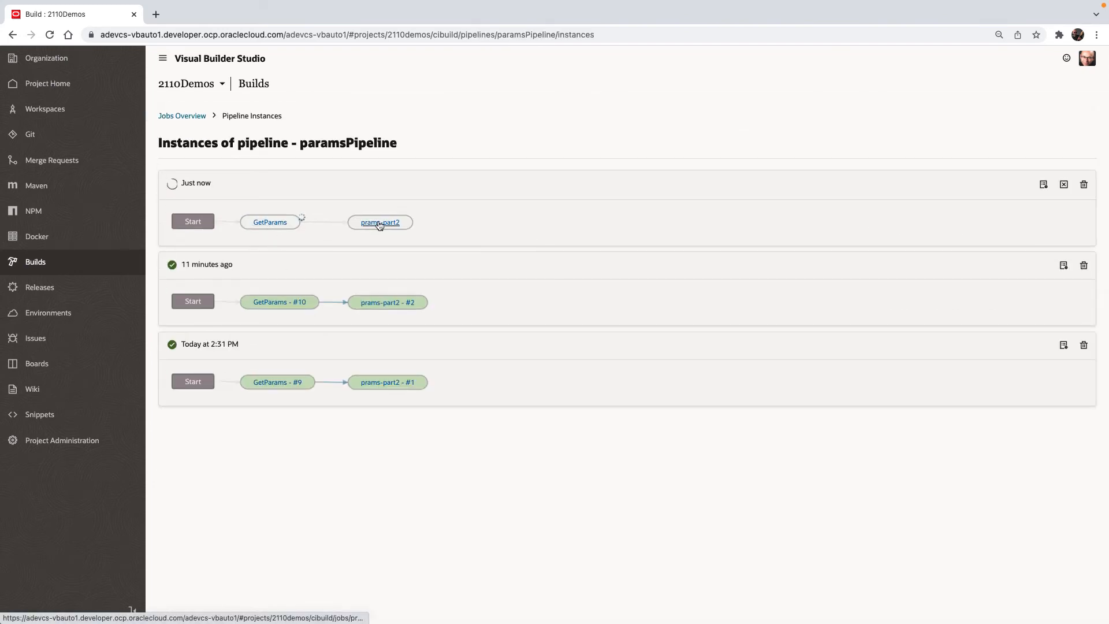
click(379, 222)
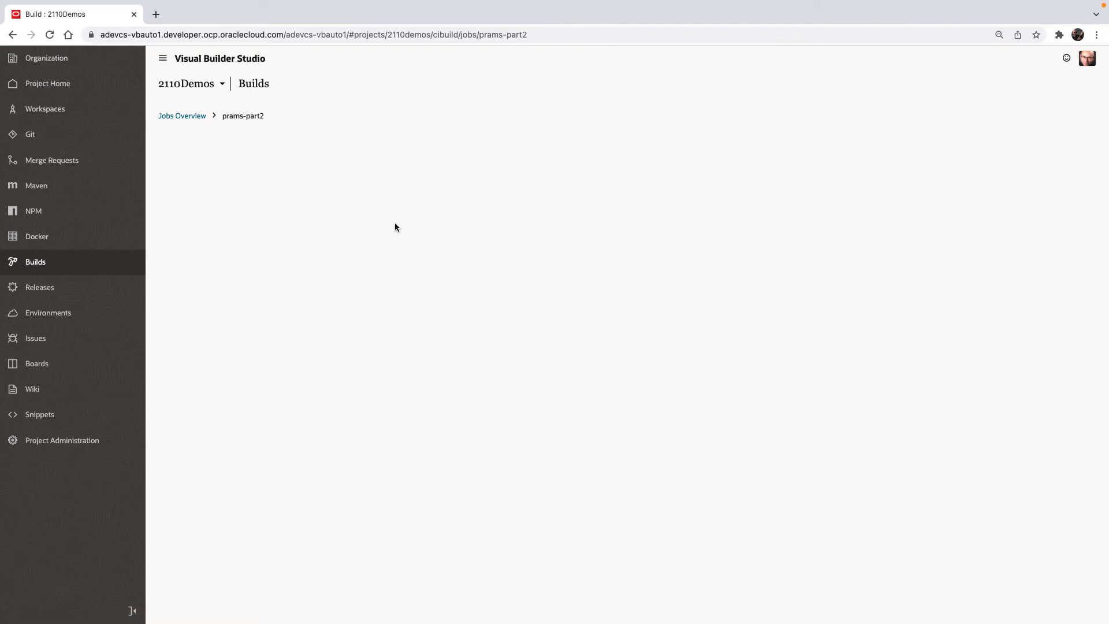
Review prams-part2's Parameters, Before Build and Steps settings, then cancel without saving.
click(243, 115)
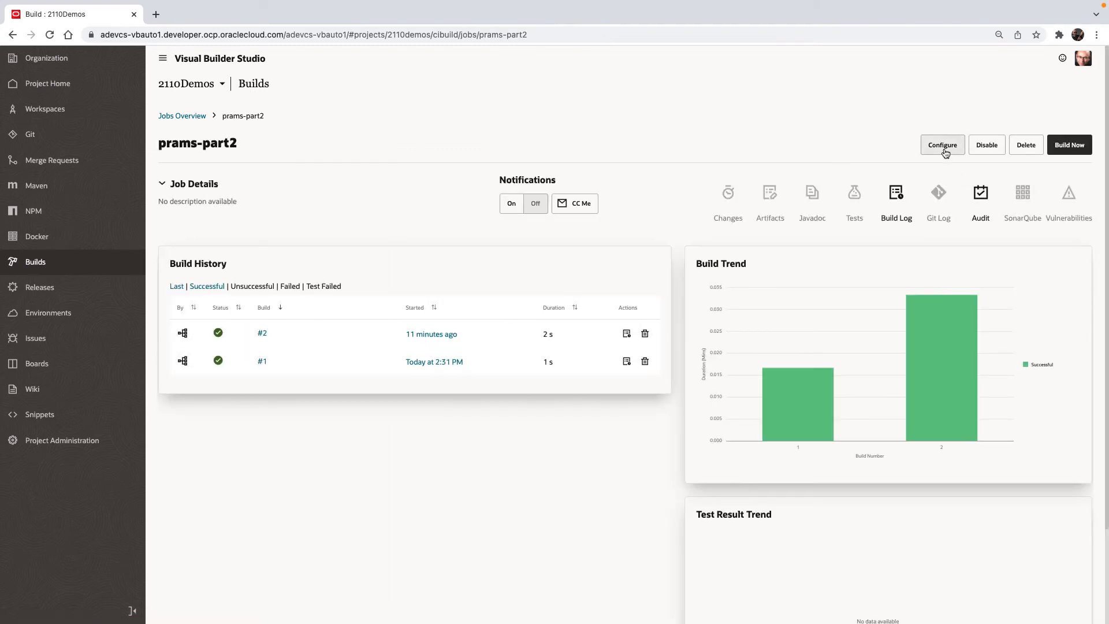
click(941, 146)
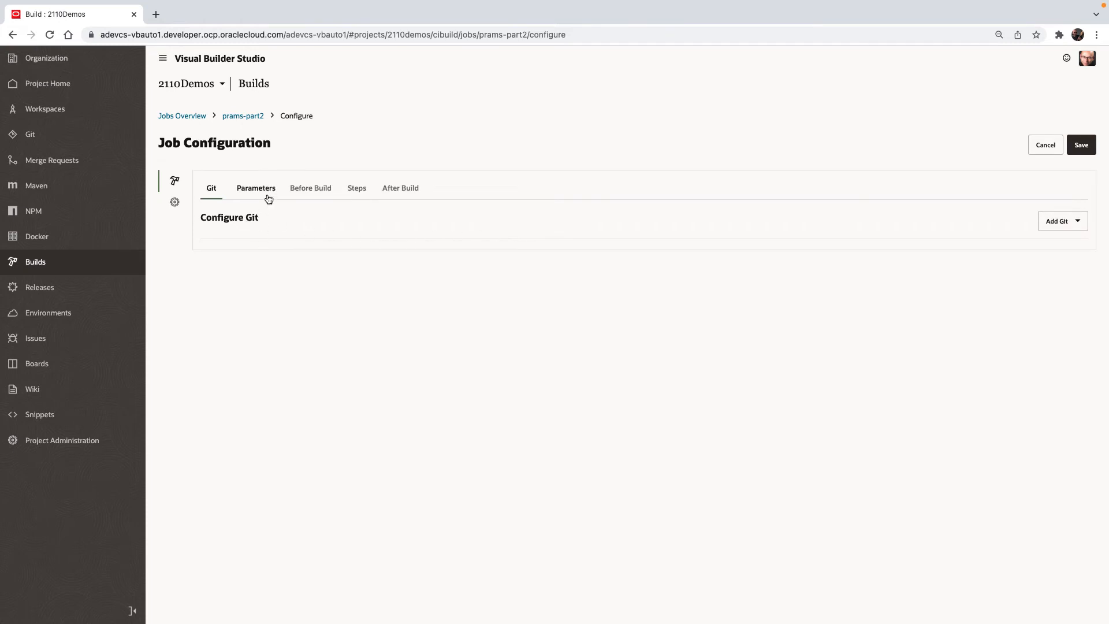
click(257, 188)
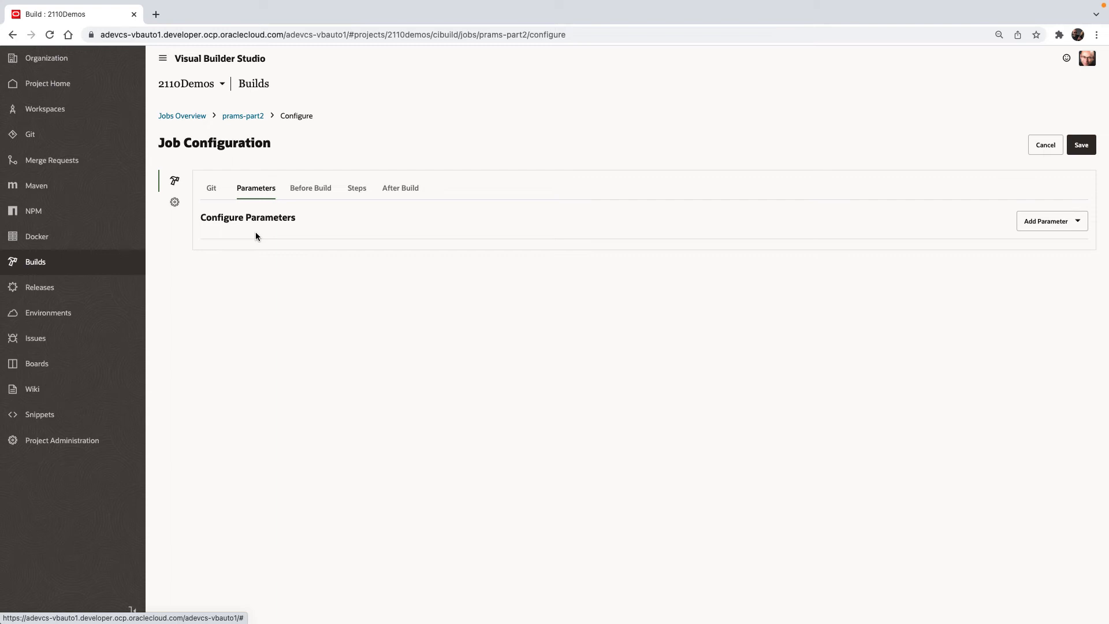
click(309, 187)
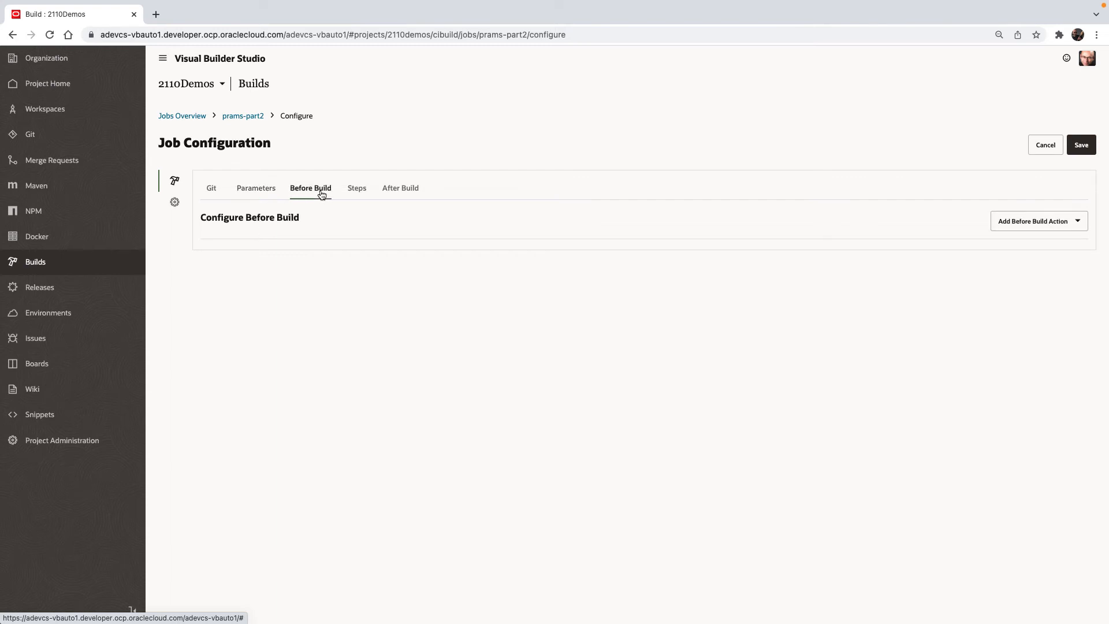
click(357, 188)
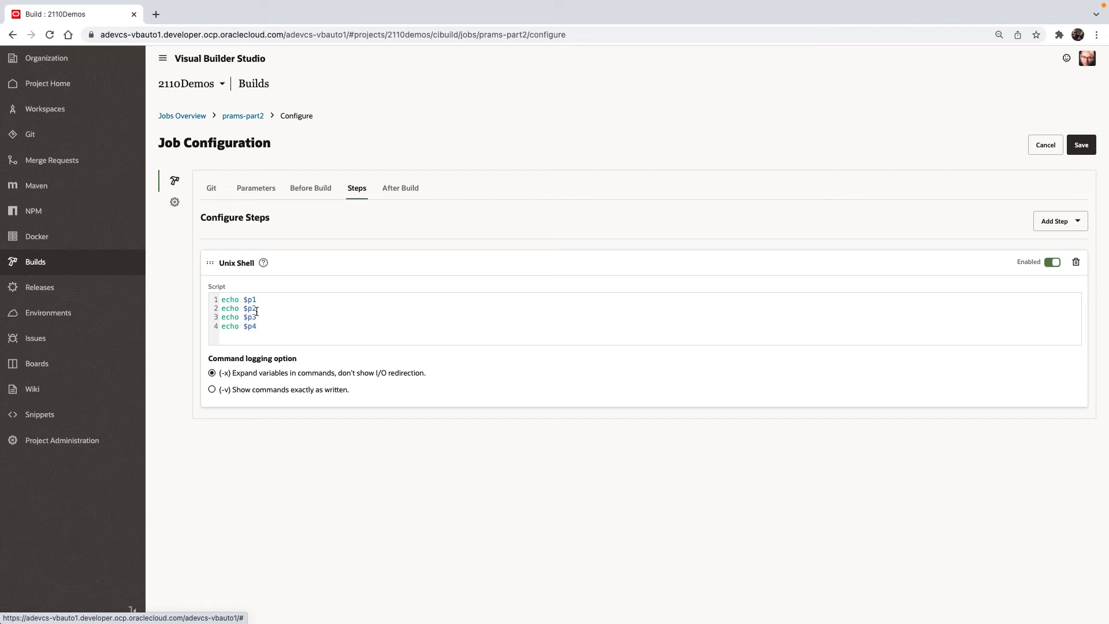
mouse_move(857, 121)
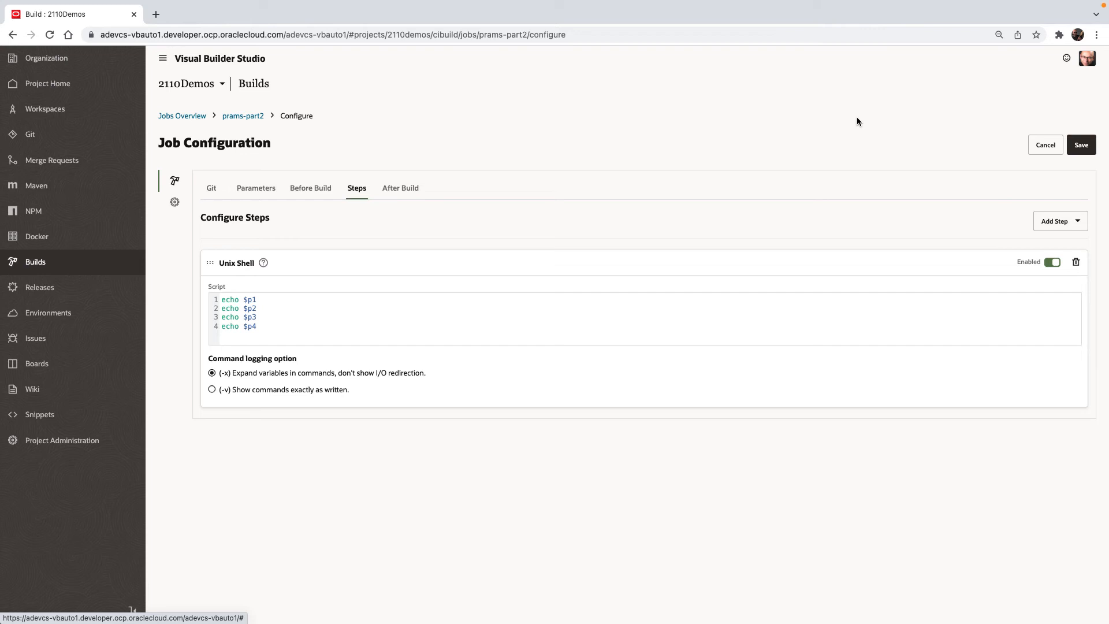
click(1045, 144)
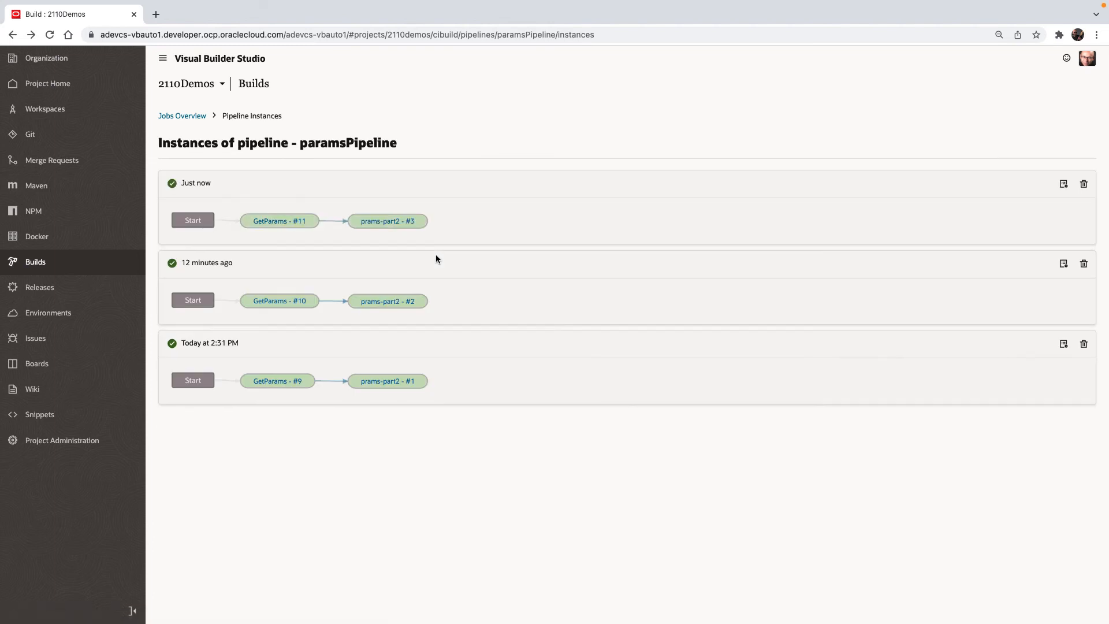
mouse_move(387, 221)
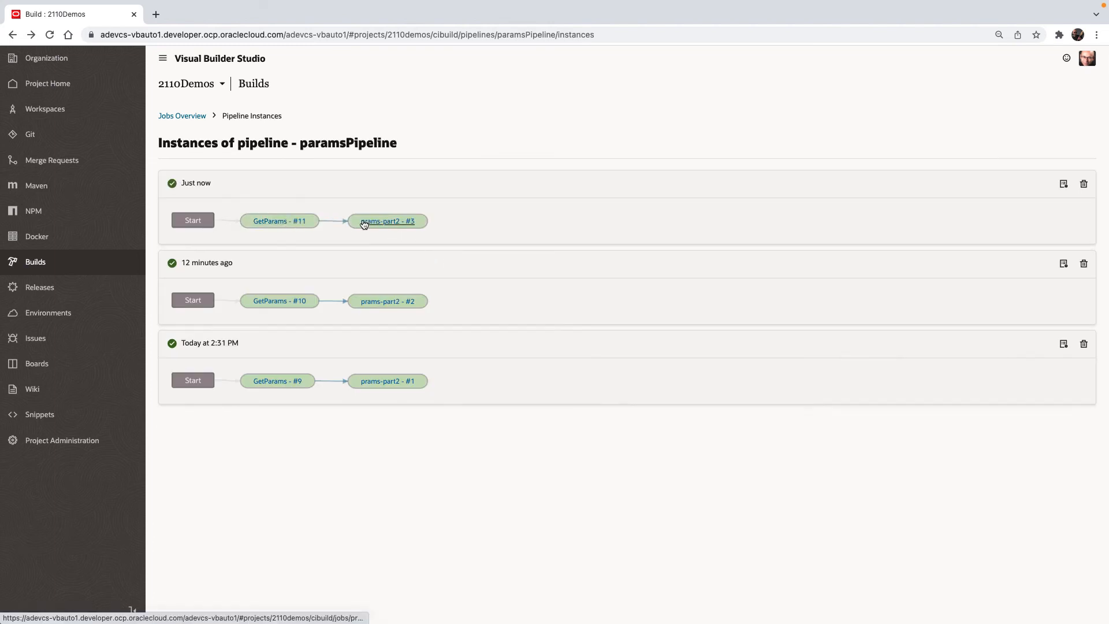
mouse_move(278, 221)
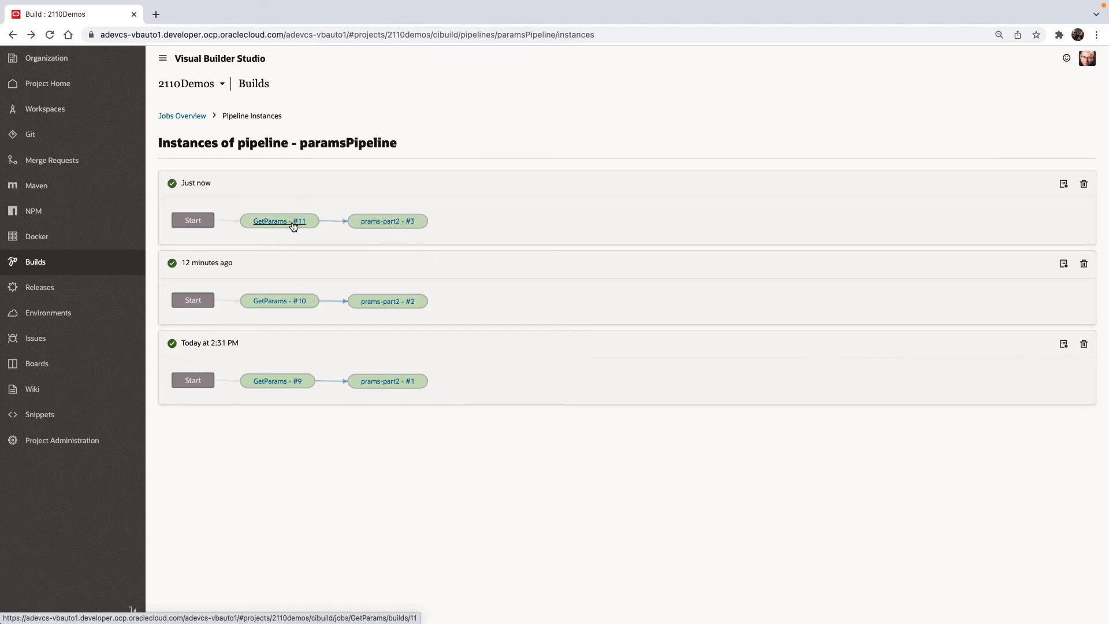
click(278, 221)
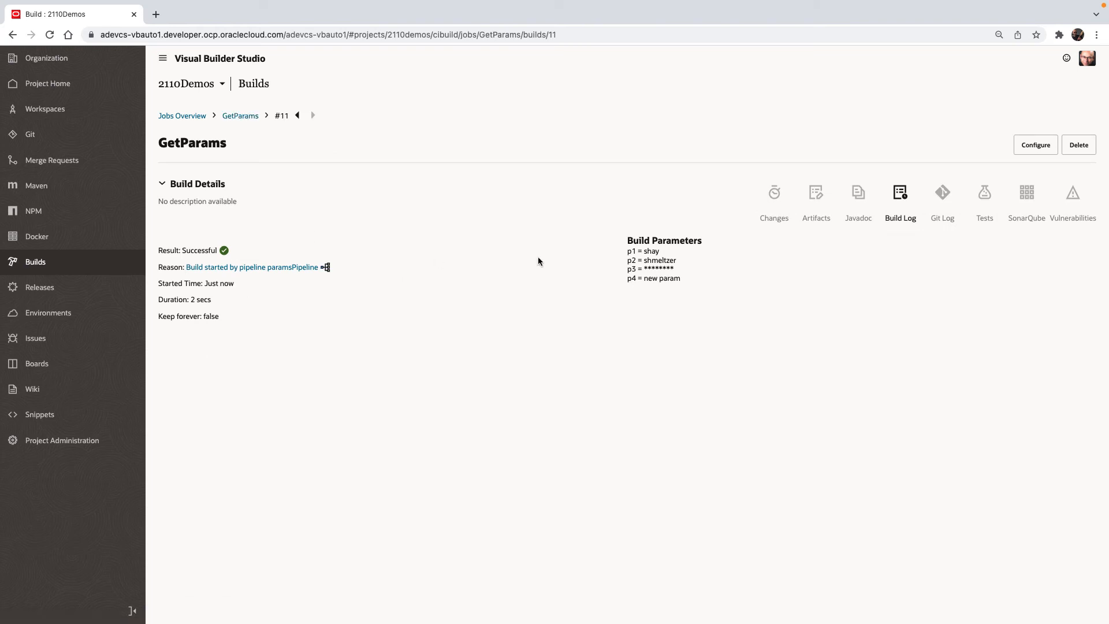
drag(628, 250, 640, 278)
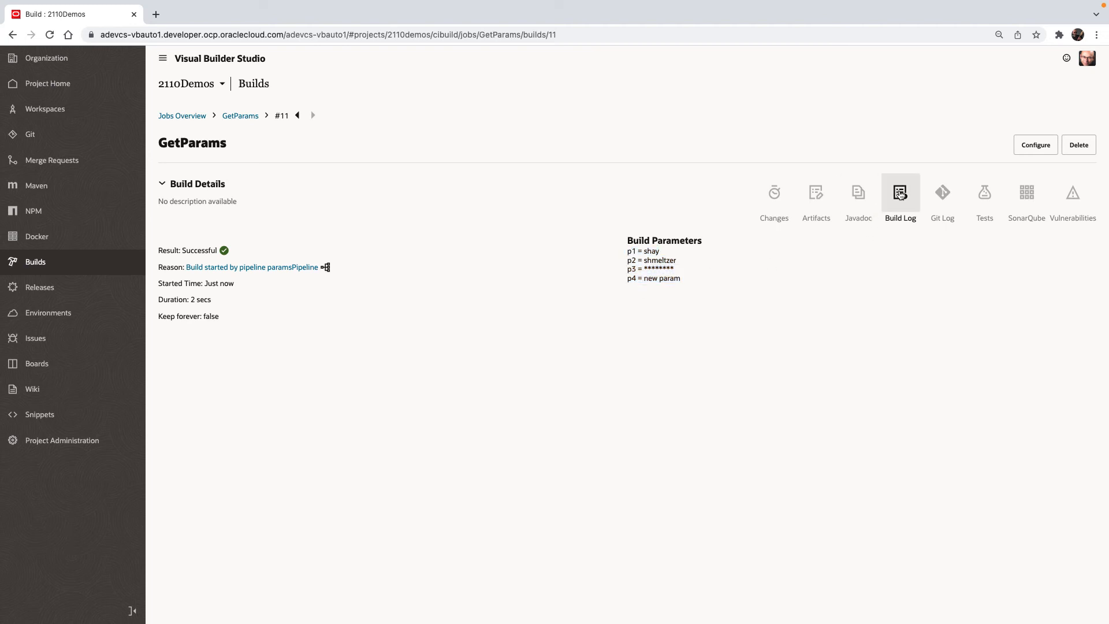
click(900, 192)
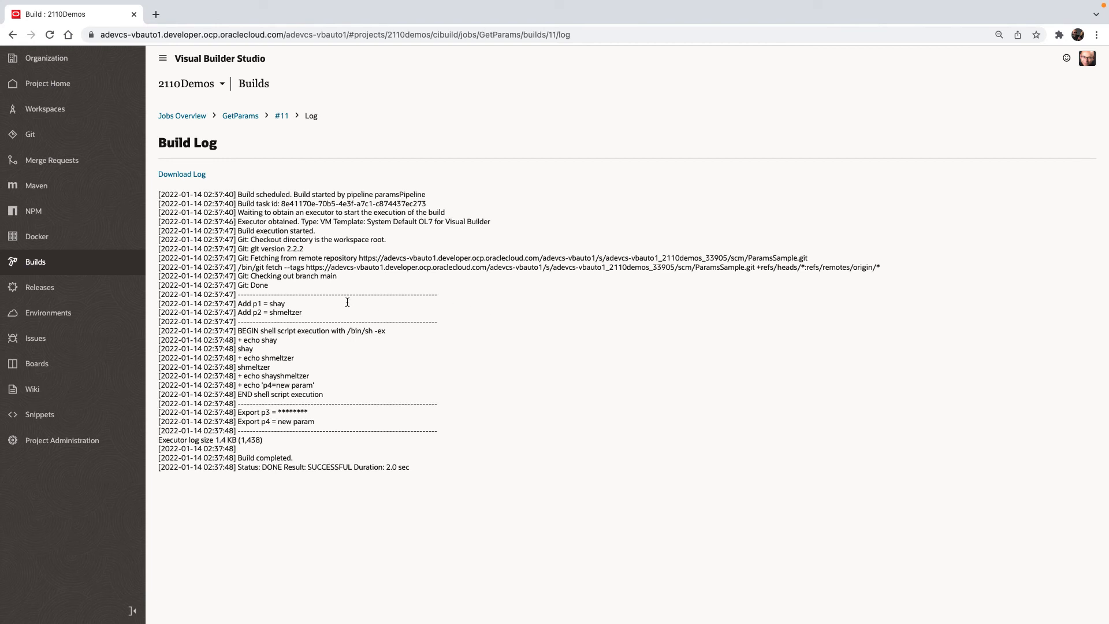
mouse_move(324, 319)
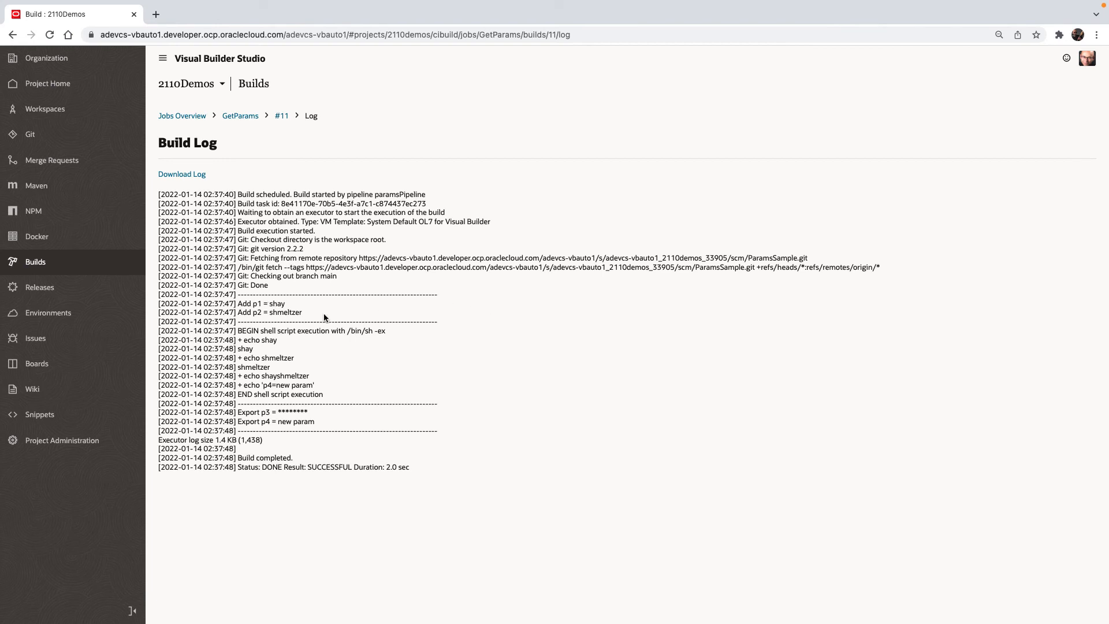
drag(238, 303, 302, 311)
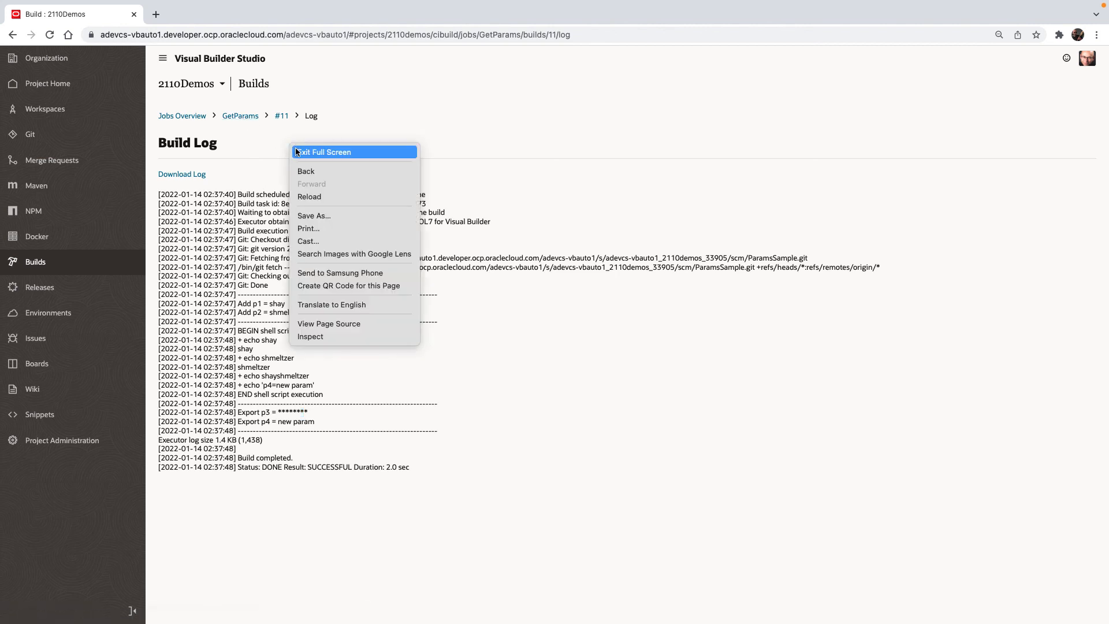
click(305, 171)
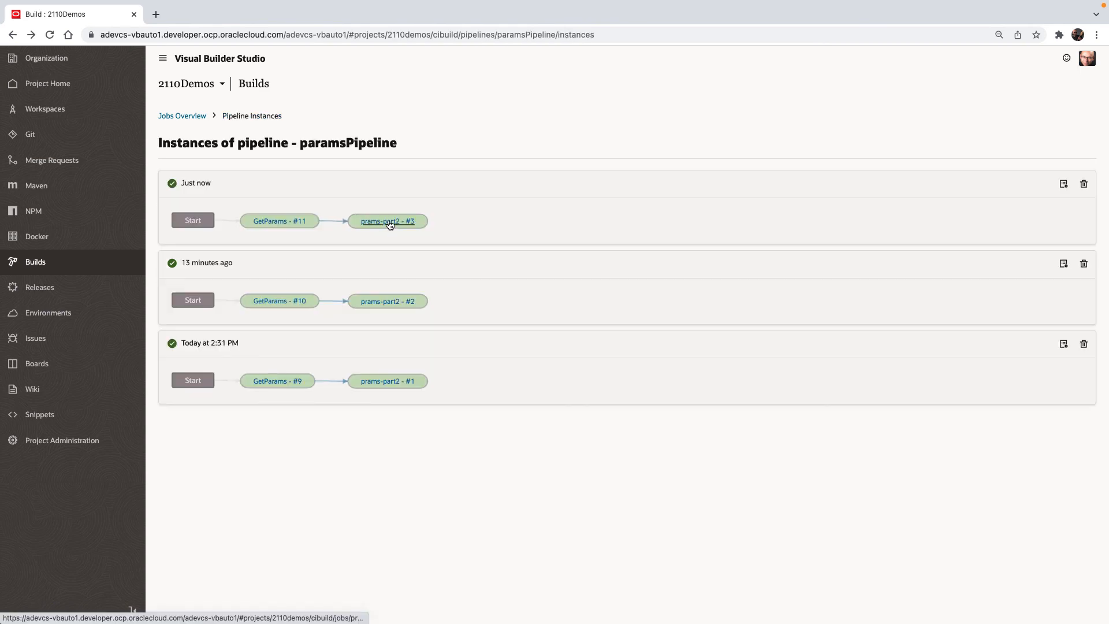
View prams-part2 build #3's log and highlight the masked p3 and the p4 echo lines.
click(386, 220)
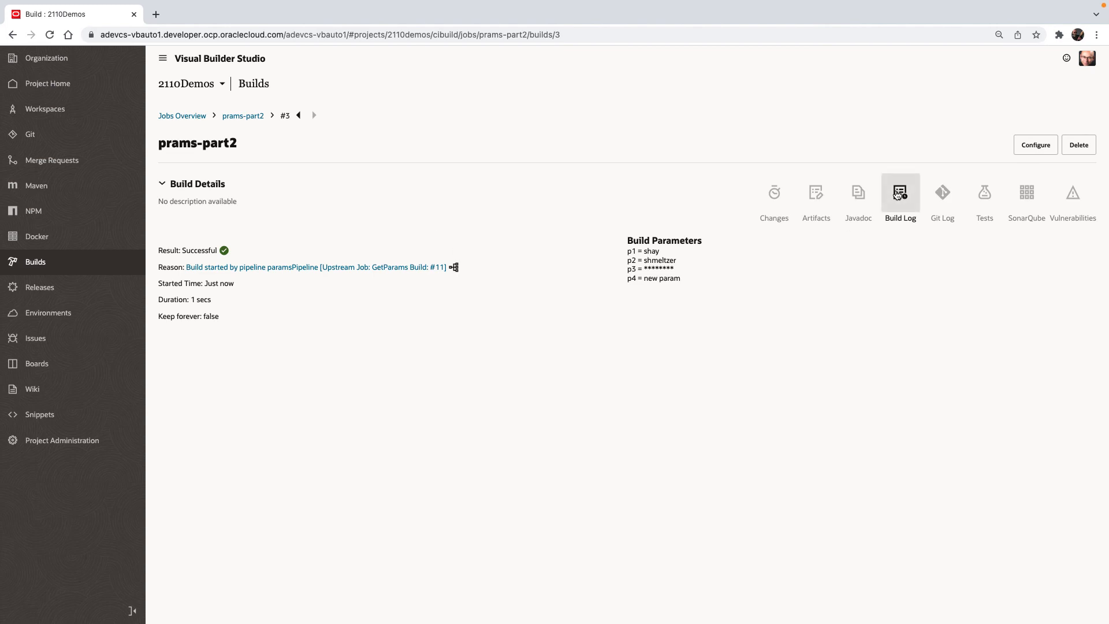
click(899, 196)
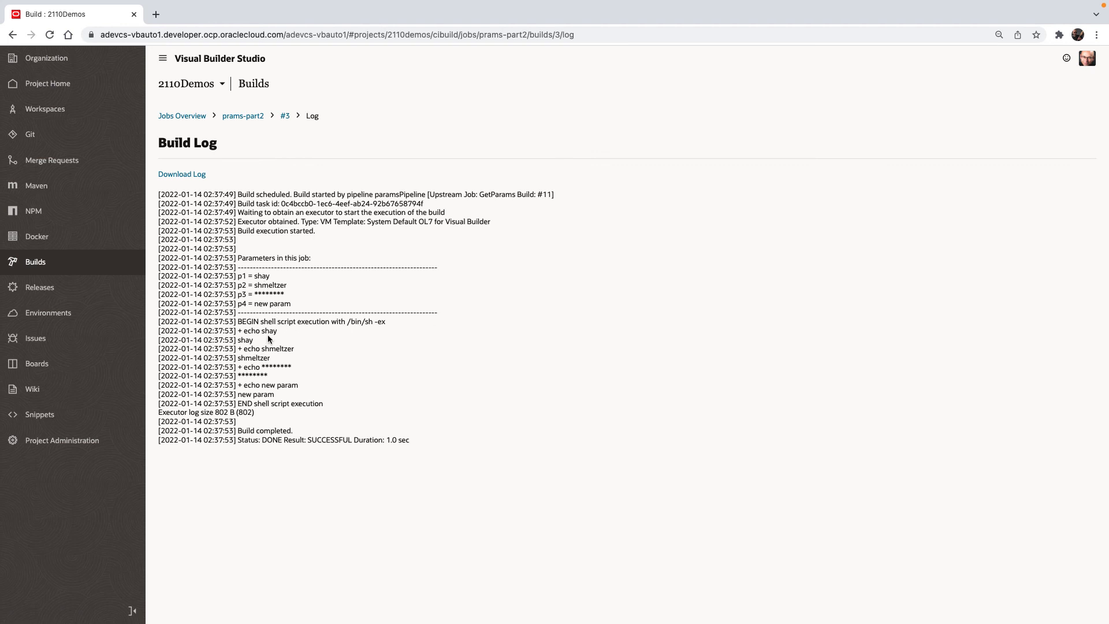
double_click(276, 347)
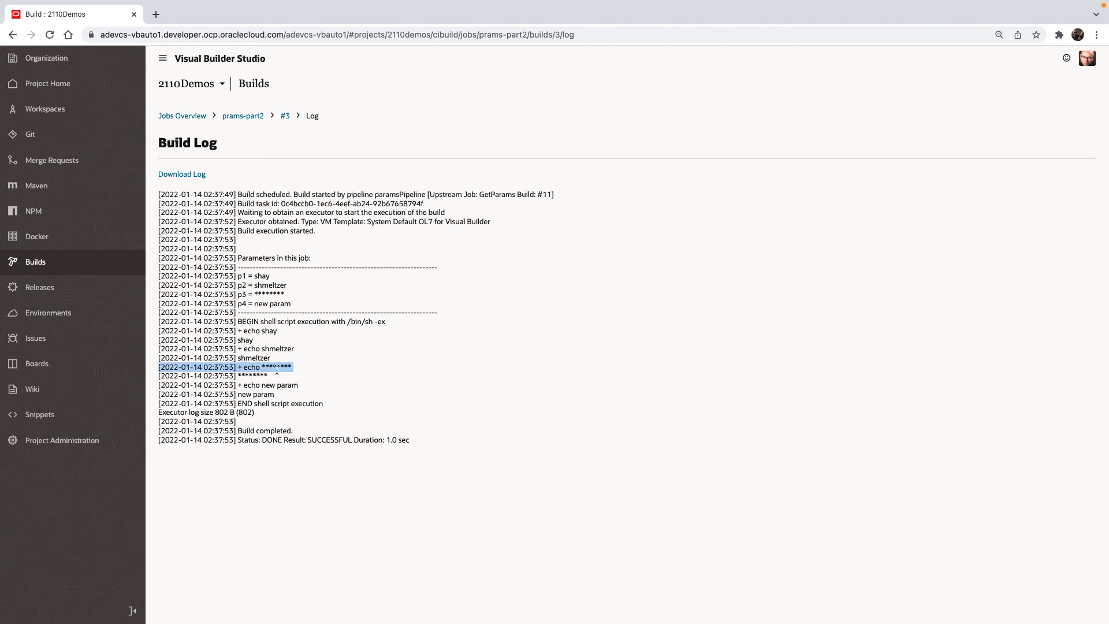
double_click(288, 384)
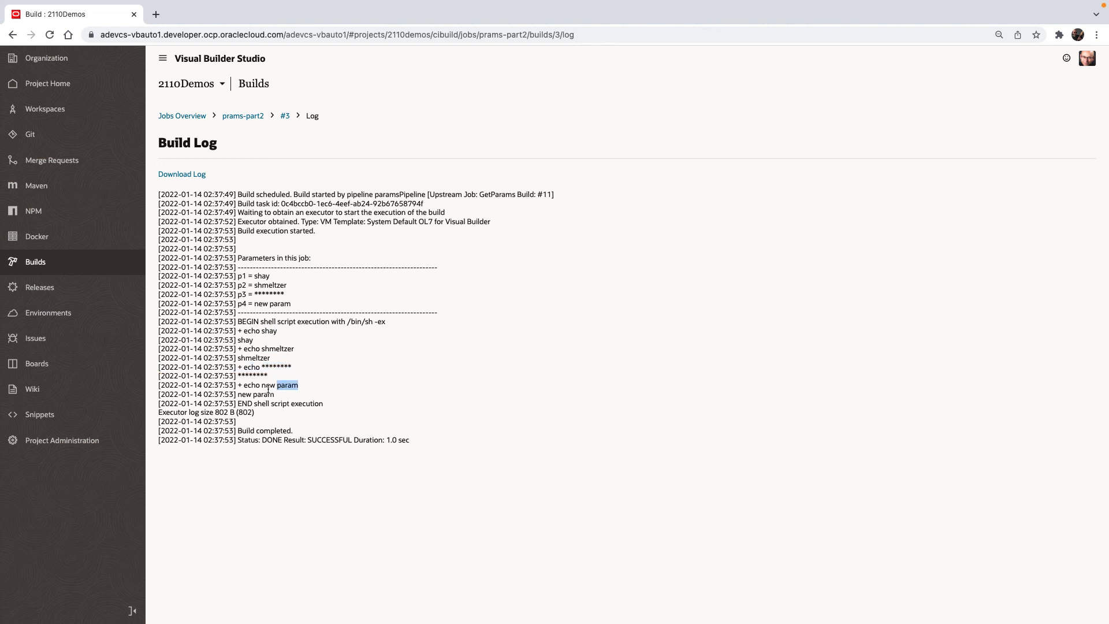